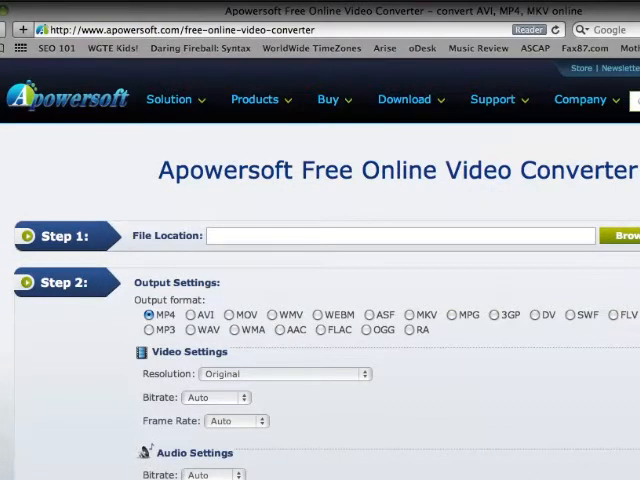
pyautogui.moveTo(110, 232)
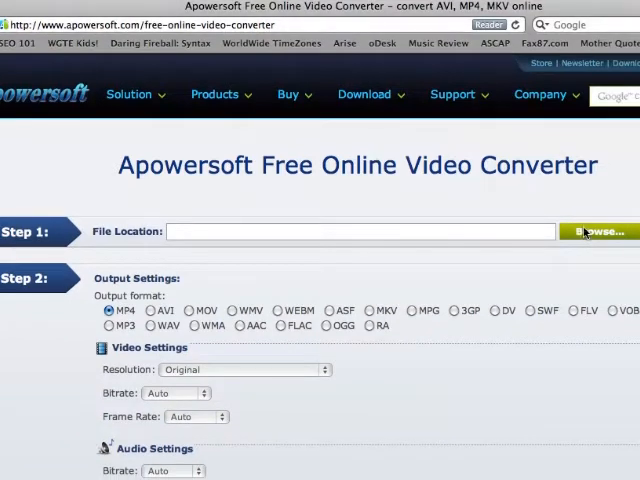
# Browse for the source video, triggering the applet's permission prompt
pyautogui.click(592, 232)
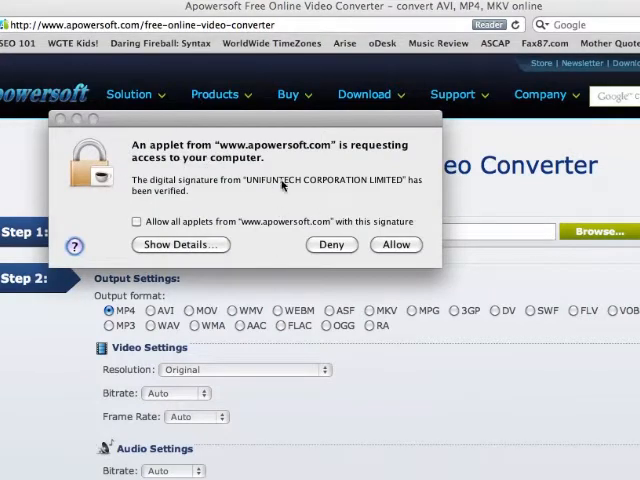
# Allow applet access and load DSCF0248.AVI from the PICTURES USB drive's videos folder
pyautogui.click(396, 244)
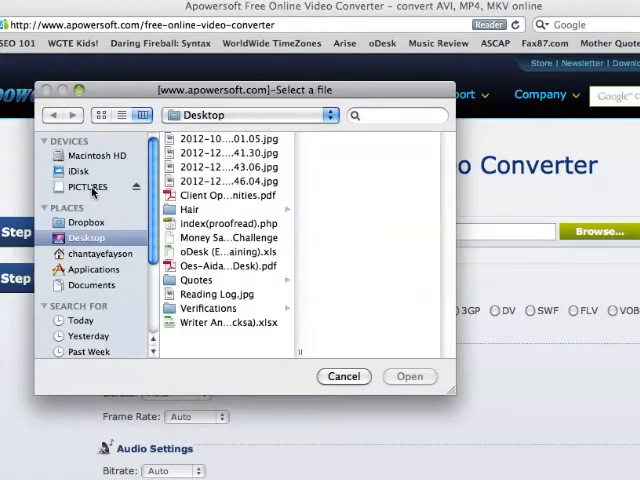
pyautogui.click(88, 188)
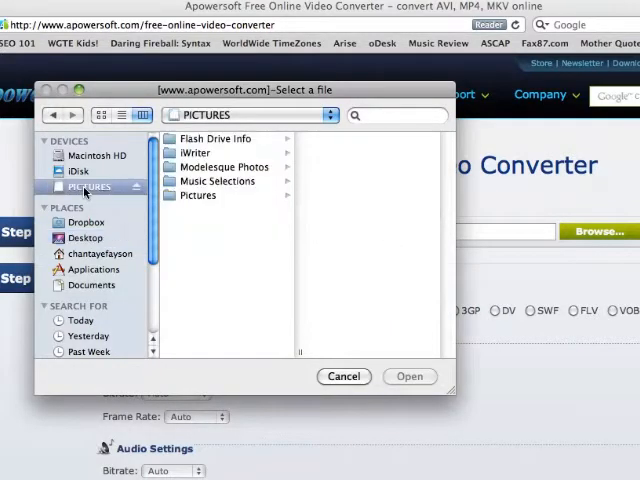
pyautogui.click(198, 196)
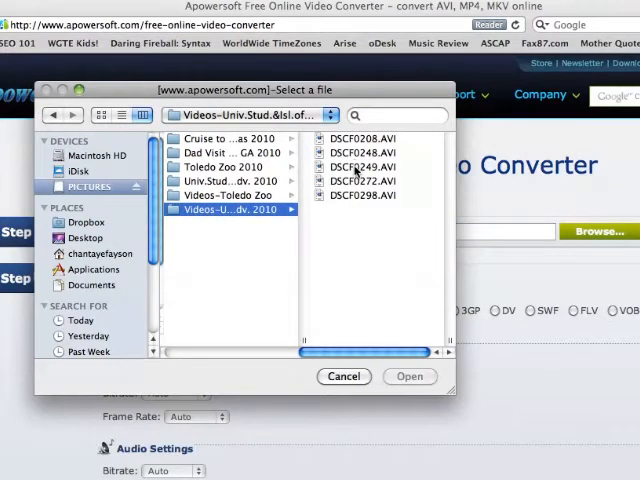
pyautogui.click(362, 152)
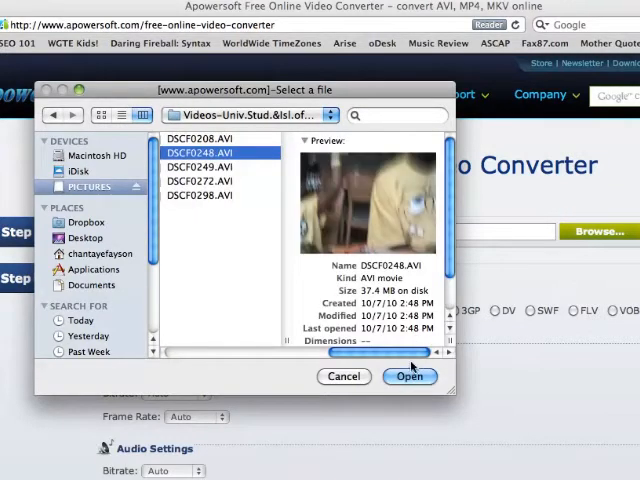
pyautogui.moveTo(424, 270)
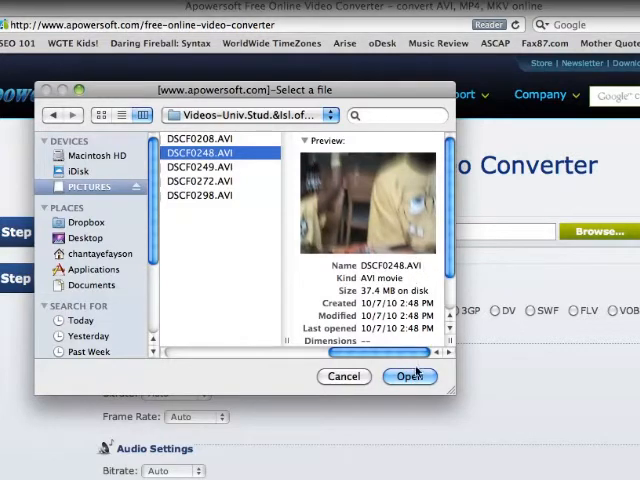
pyautogui.click(408, 376)
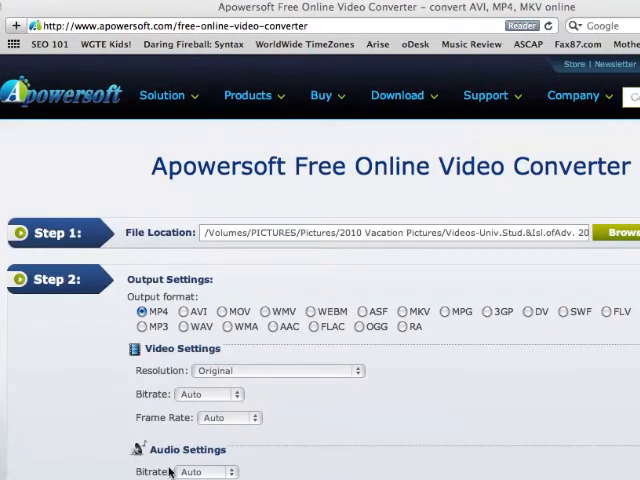
pyautogui.scroll(-3)
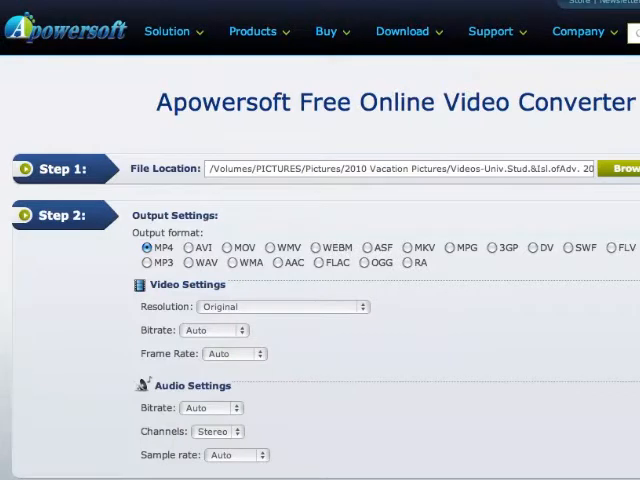
pyautogui.scroll(-3)
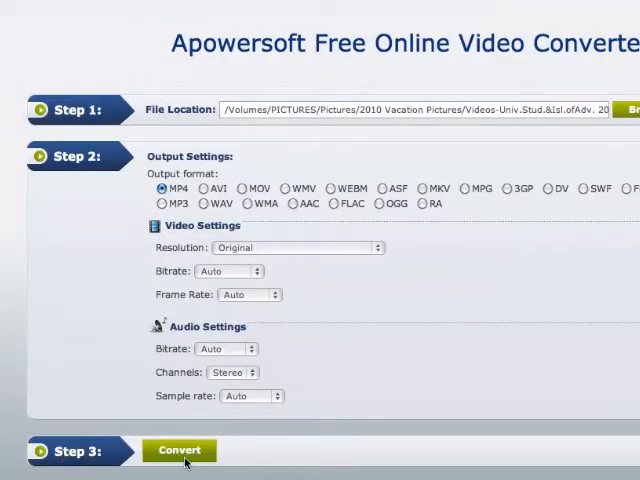
# Start the MP4 conversion and save the output as DSCF0248 on the Desktop
pyautogui.click(180, 450)
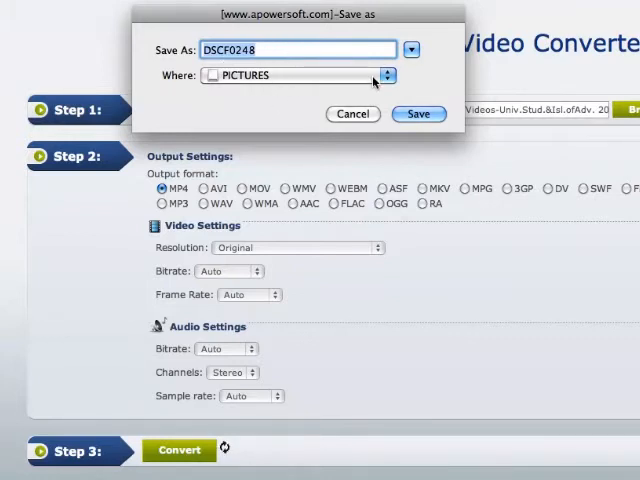
pyautogui.click(386, 76)
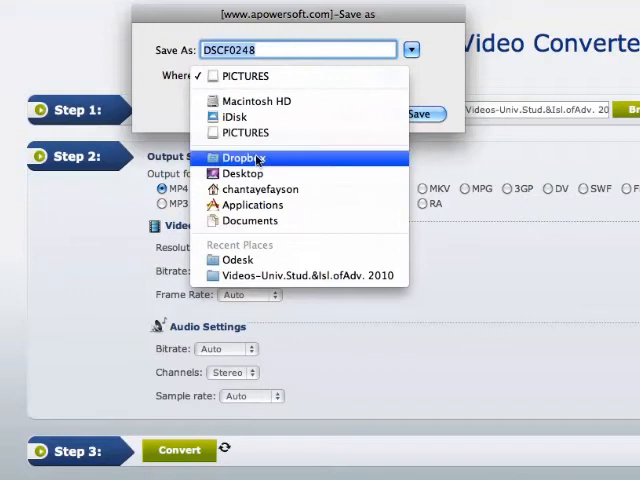
pyautogui.click(240, 172)
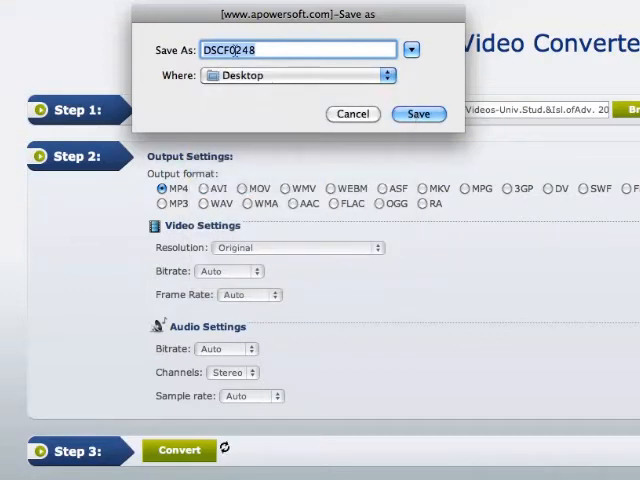
pyautogui.click(420, 112)
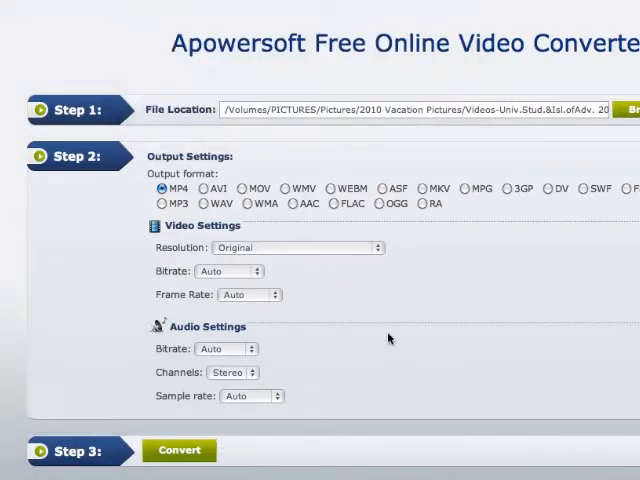
# Run the conversion to MP4 and let the progress bar advance
pyautogui.click(180, 450)
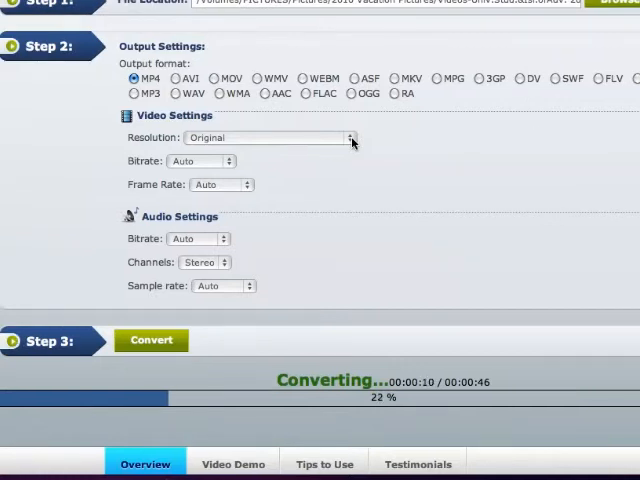
pyautogui.click(348, 138)
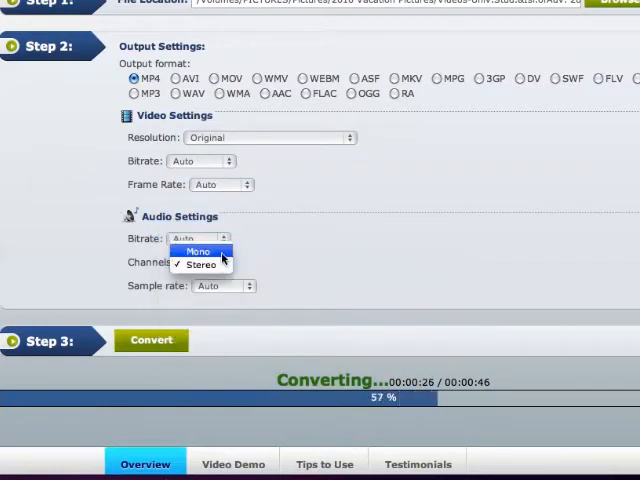
# Keep audio channels on Stereo and sample rate on Auto while conversion finishes
pyautogui.click(200, 264)
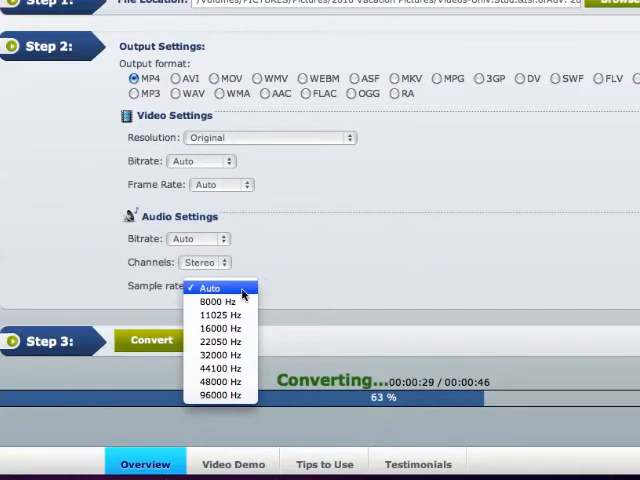
pyautogui.click(208, 288)
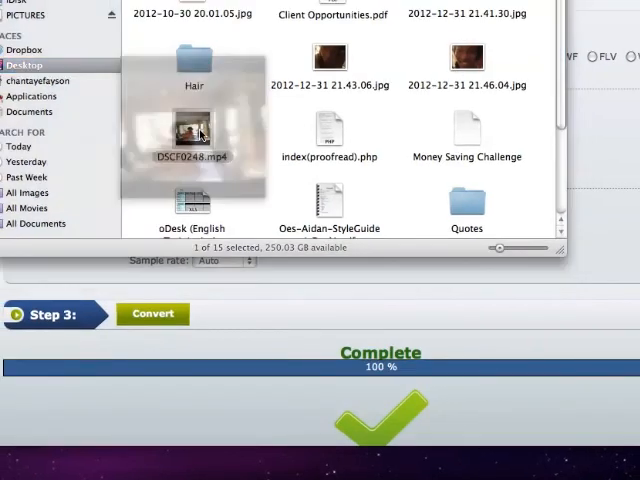
# Play the converted DSCF0248.mp4 from the Desktop
pyautogui.doubleClick(192, 130)
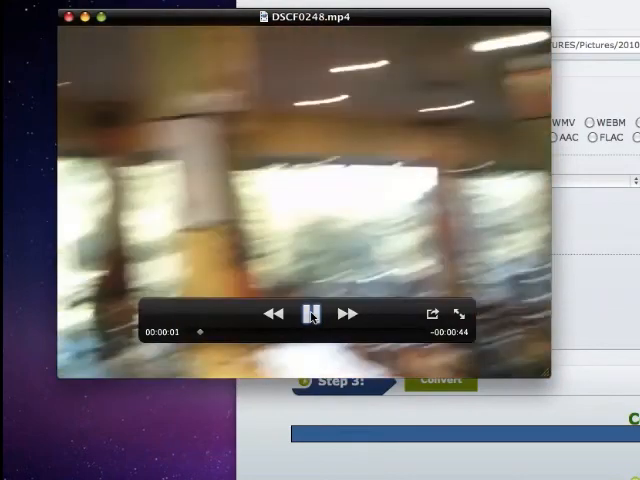
pyautogui.click(312, 312)
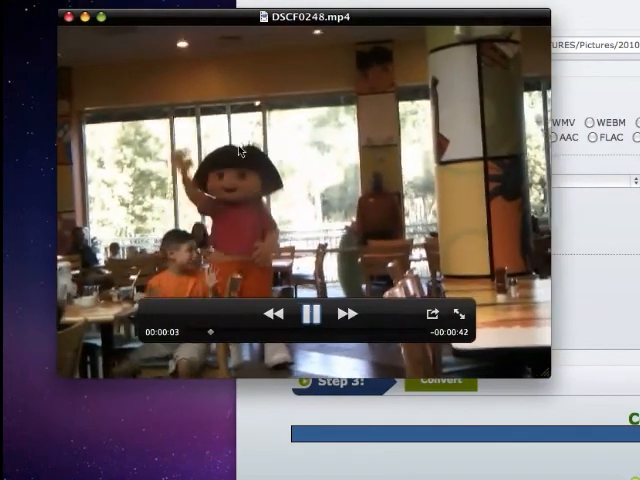